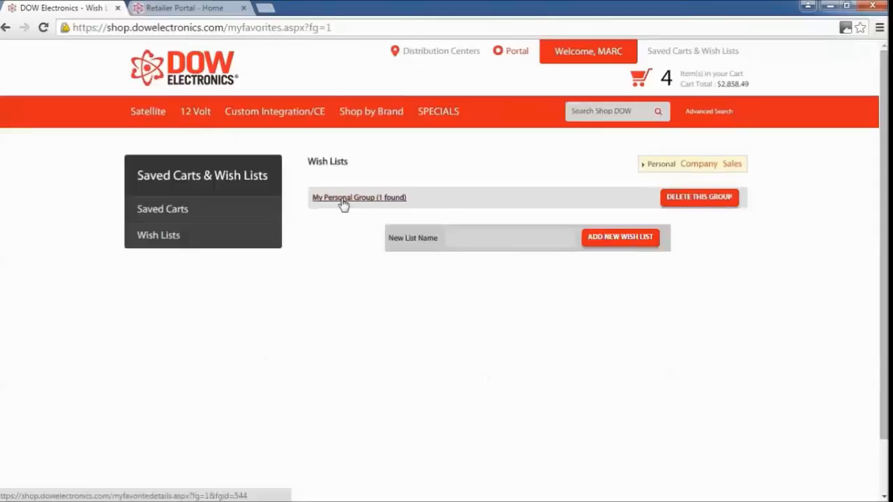
- Open the 'My Personal Group (1 found)' wish list to view its Kenwood receiver
click(359, 197)
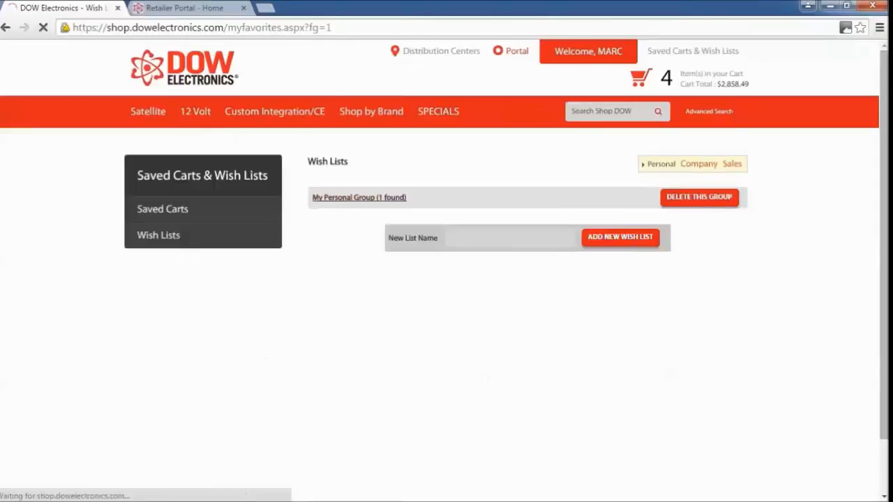
click(359, 197)
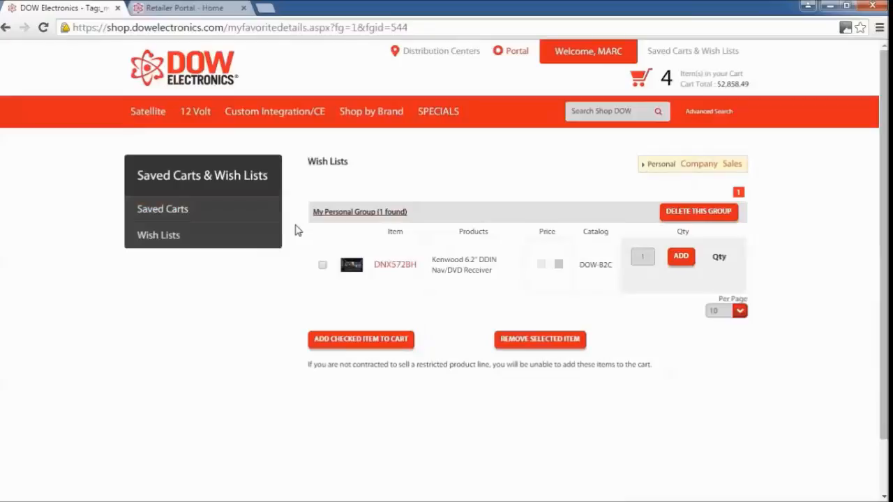
mouse_move(296, 233)
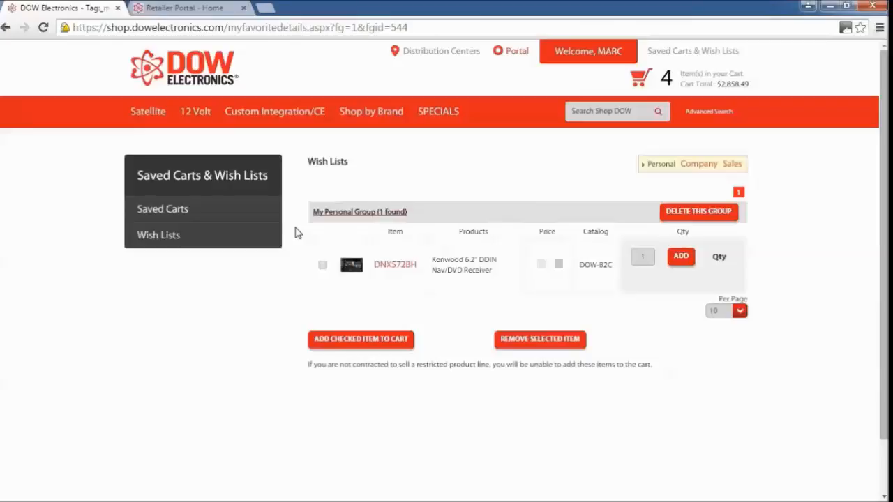
mouse_move(360, 296)
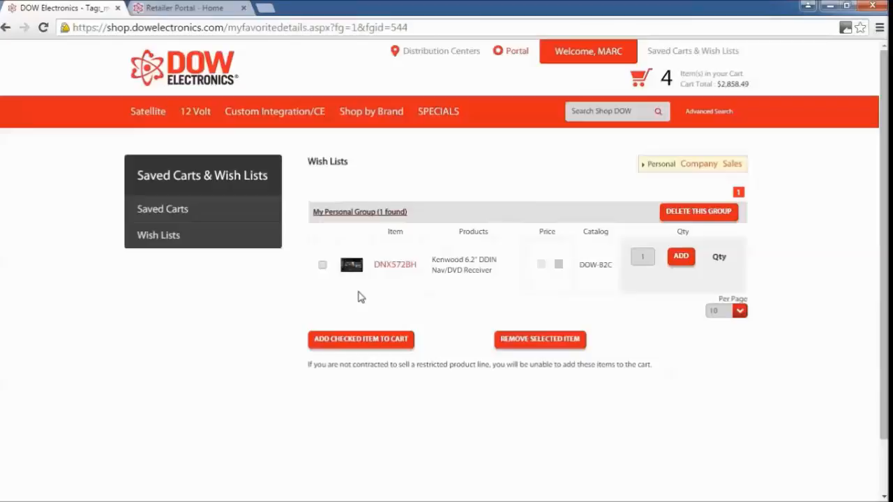
mouse_move(329, 266)
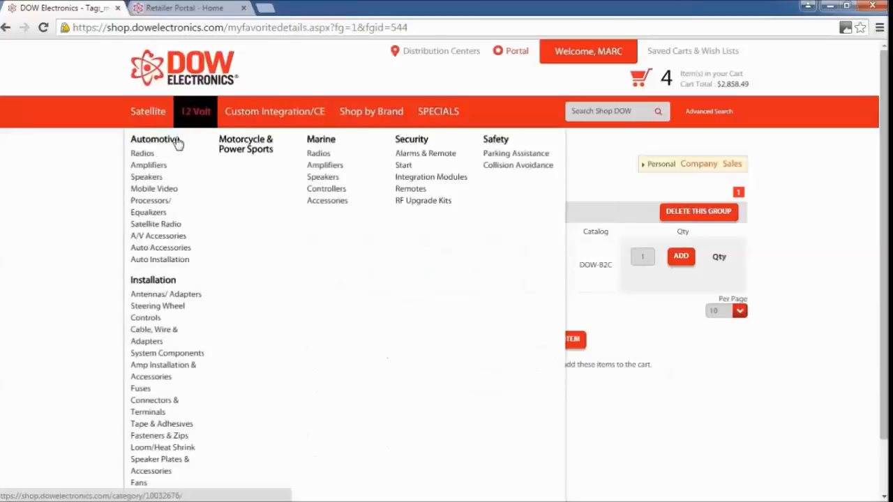
- Browse Double DIN receivers and add the Kenwood 6.2" DDIN Nav/DVD Receiver to 'My Personal'
click(142, 152)
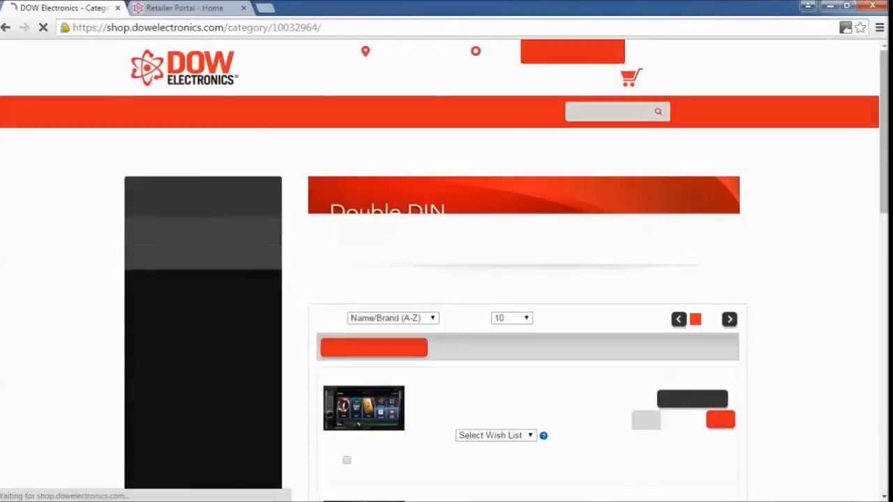
scroll(down, 3)
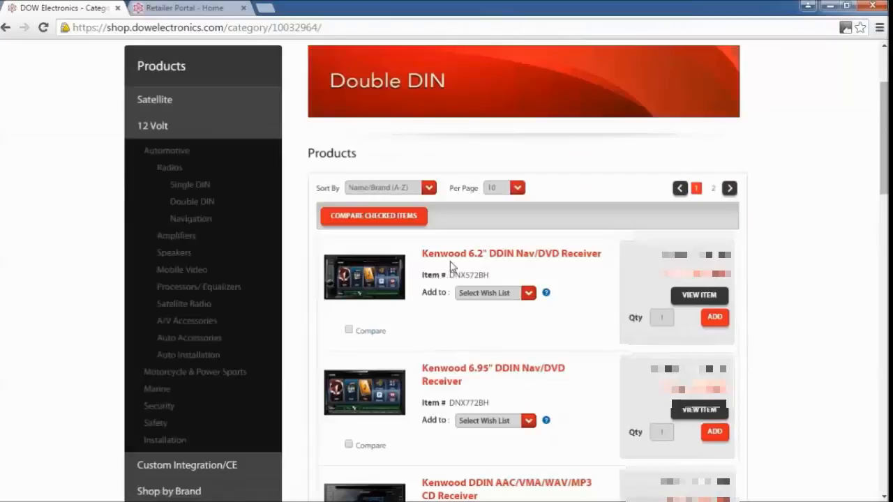
click(528, 292)
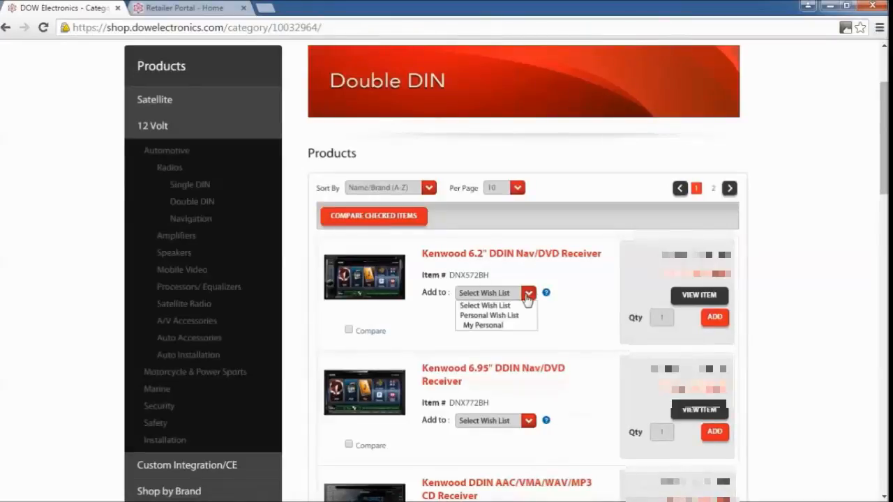
click(488, 325)
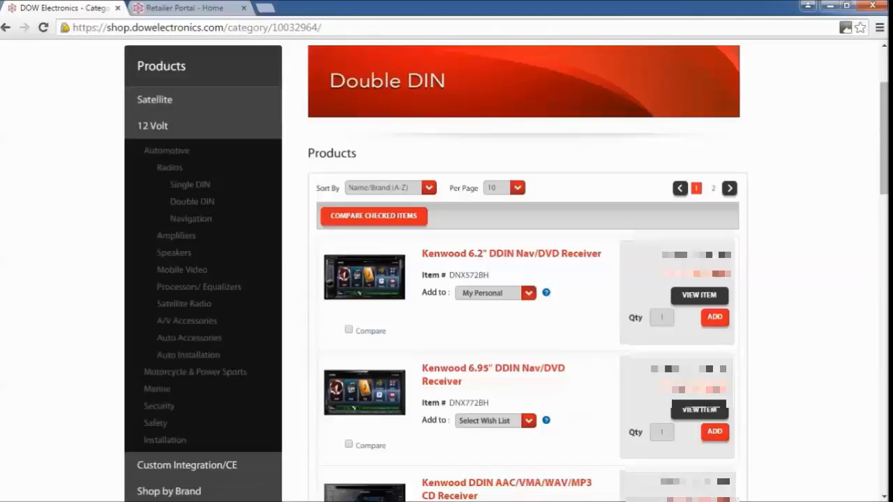
click(714, 317)
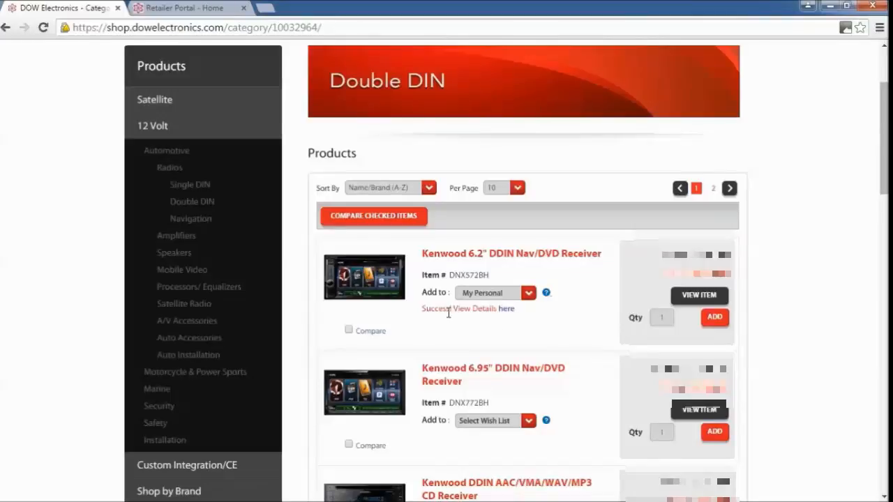
scroll(down, 3)
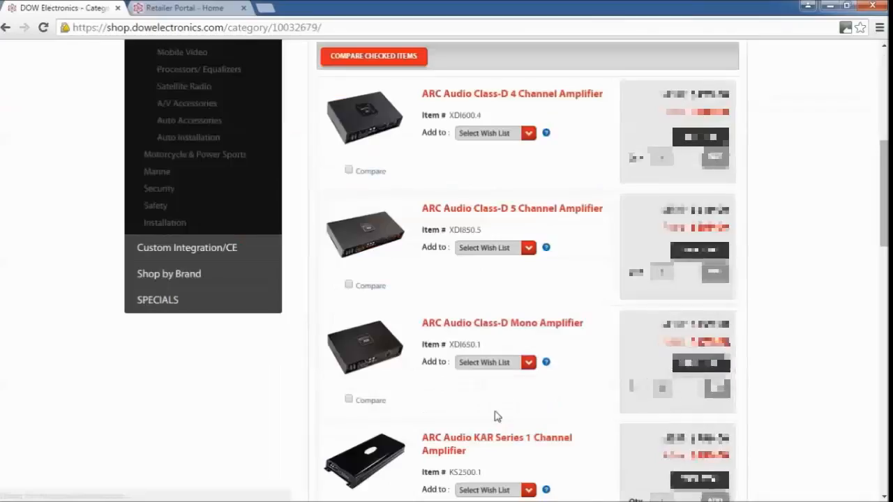
- Choose 'My Personal' in the ARC Audio Class-D Mono Amplifier's Add to dropdown
click(528, 361)
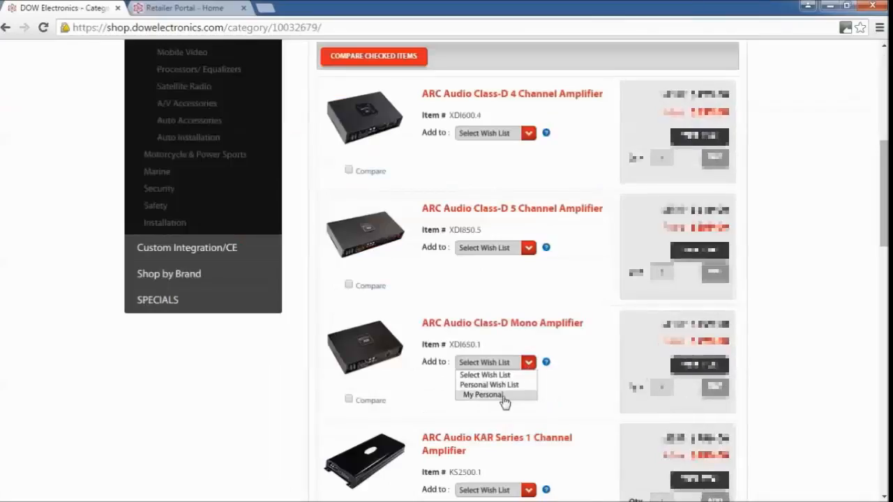
click(480, 395)
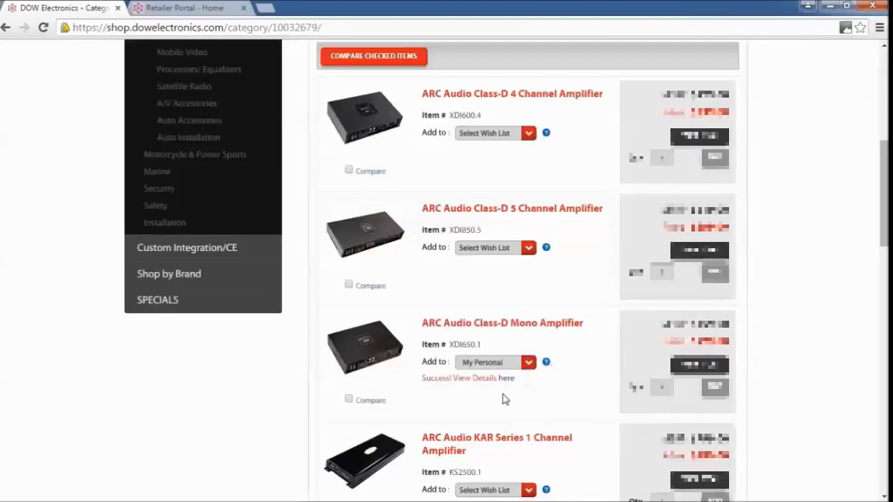
mouse_move(156, 171)
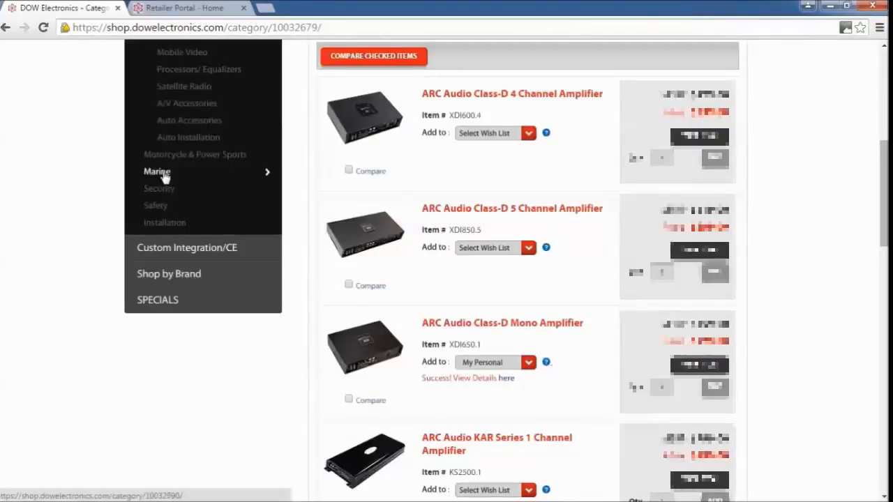
- Browse the Marine category and open the marine tweeters' wish list dropdown
click(156, 171)
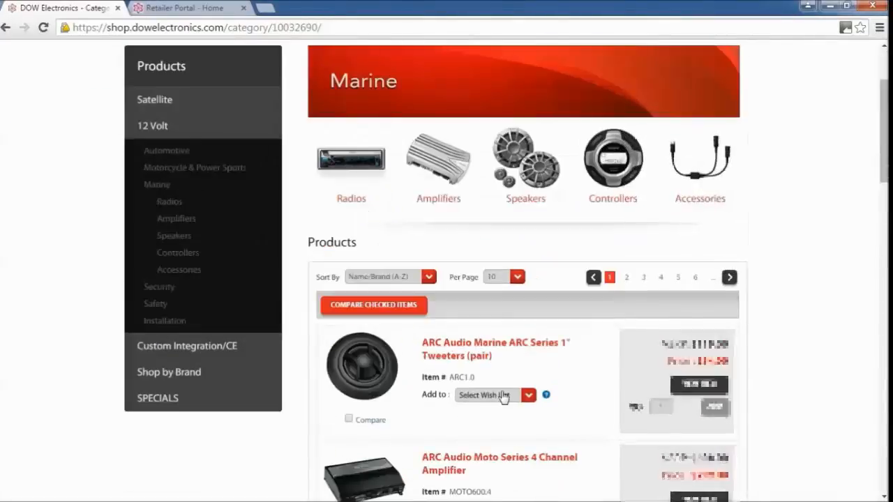
click(487, 395)
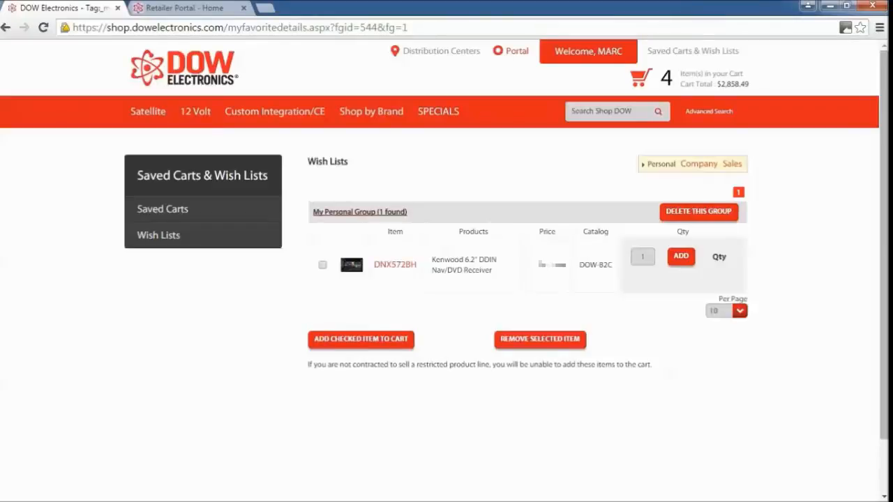
mouse_move(506, 416)
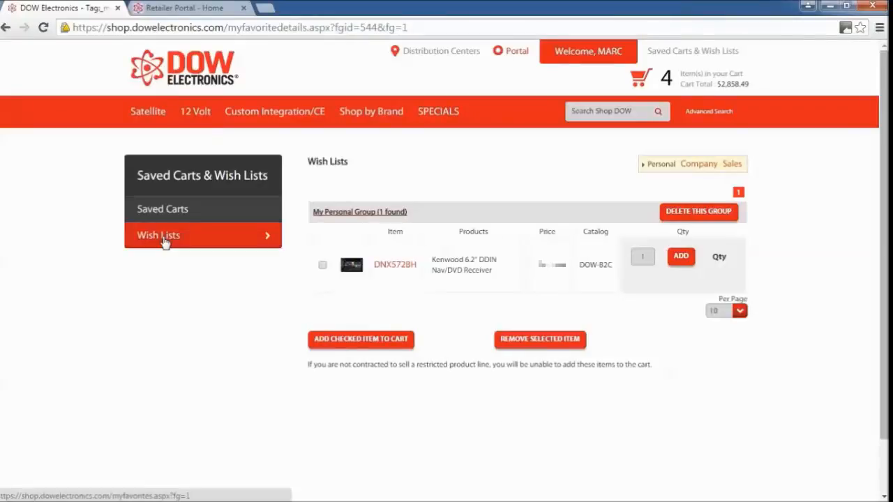
- Reload Wish Lists from the sidebar to see the updated My Personal Group
click(158, 235)
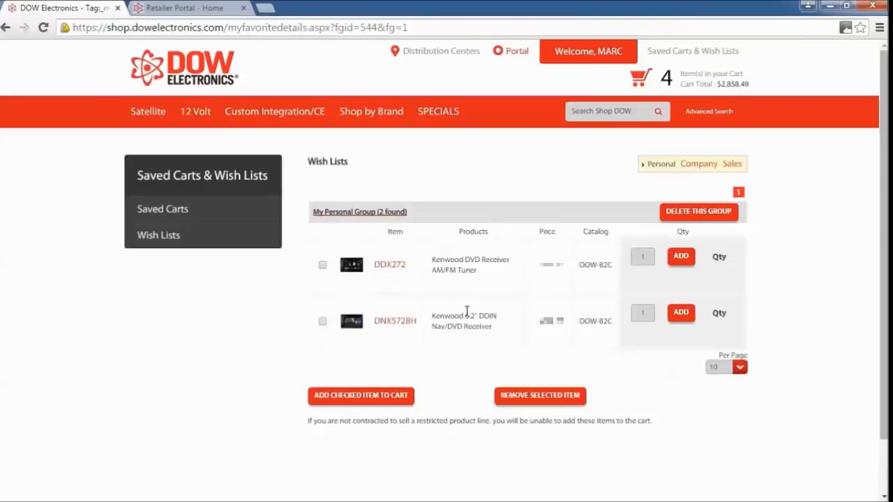
mouse_move(324, 281)
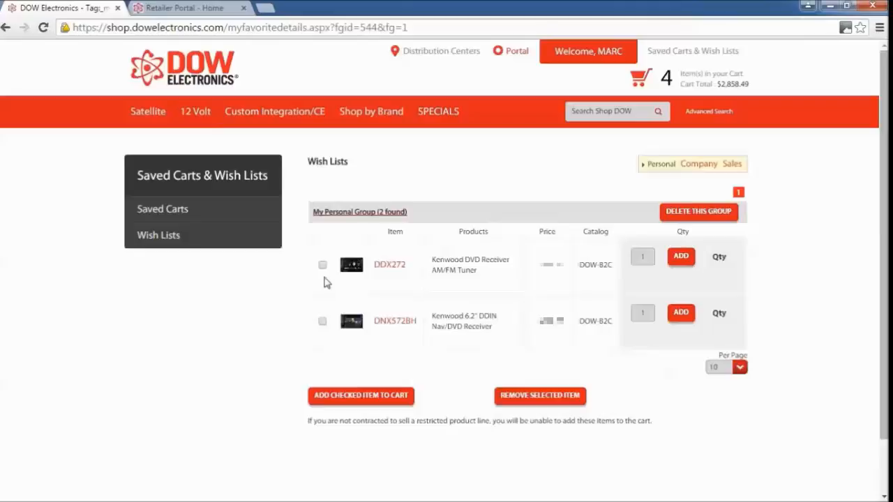
- Tick the checkboxes for the Kenwood DDX272 and DNX572BH receivers
click(322, 264)
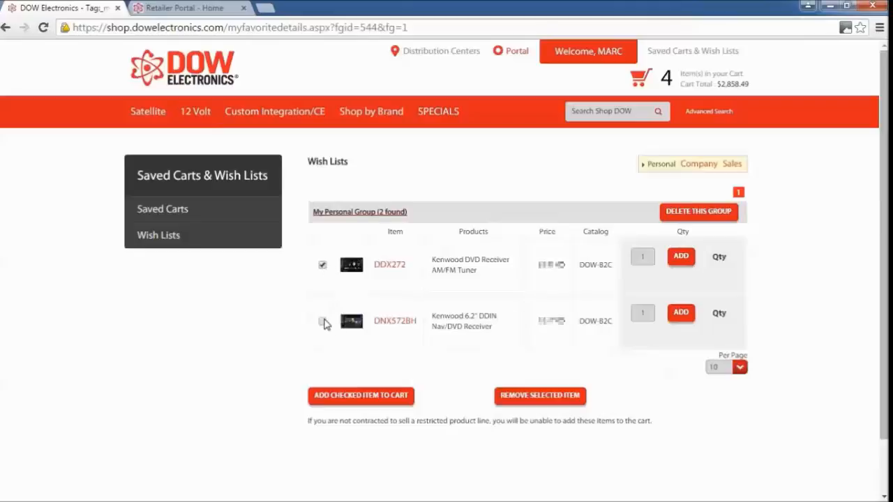
click(322, 321)
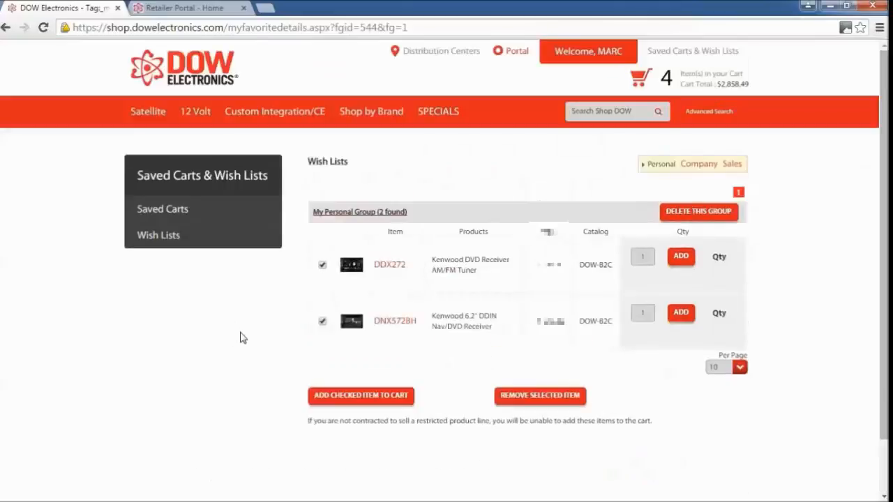
scroll(down, 3)
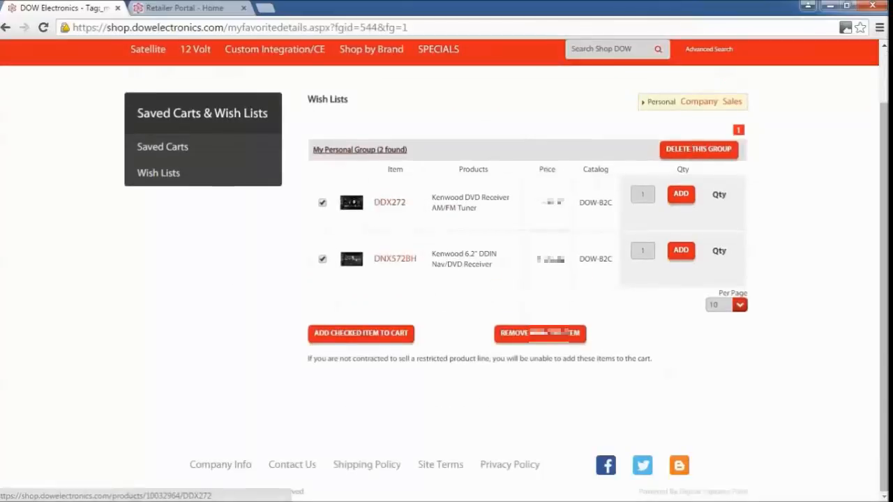